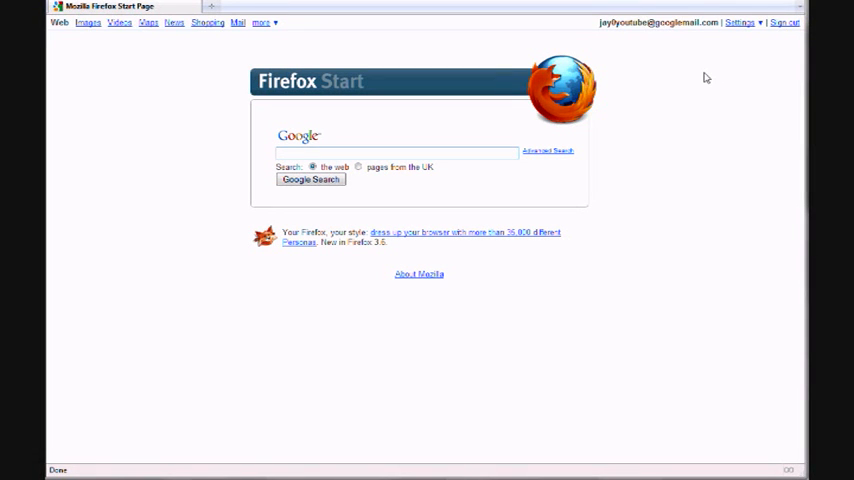
mouse_move(478, 152)
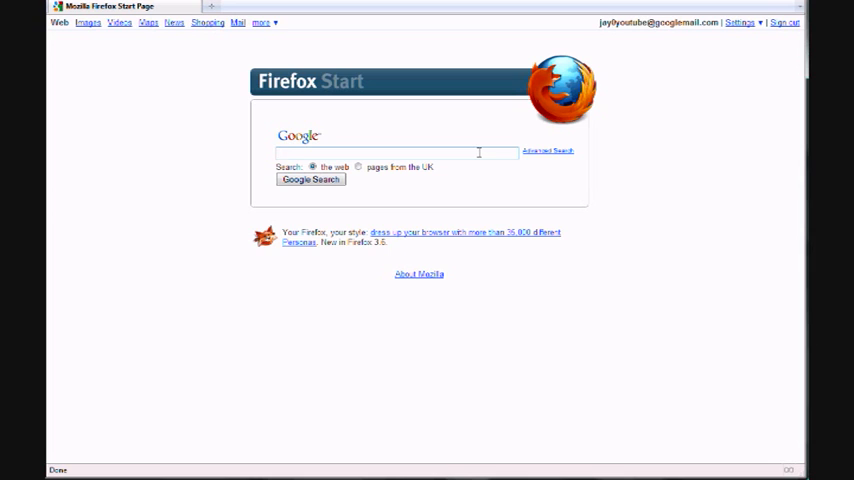
Enter maplestory into the Google search box on the Firefox start page
click(396, 152)
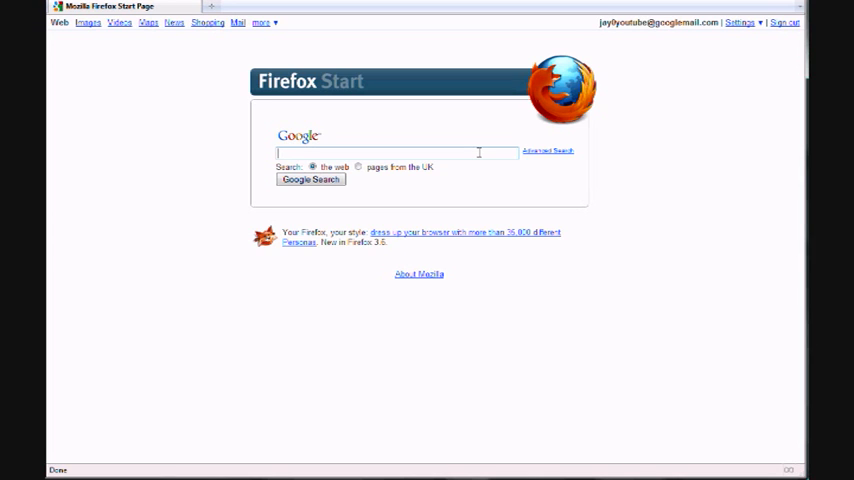
text(map)
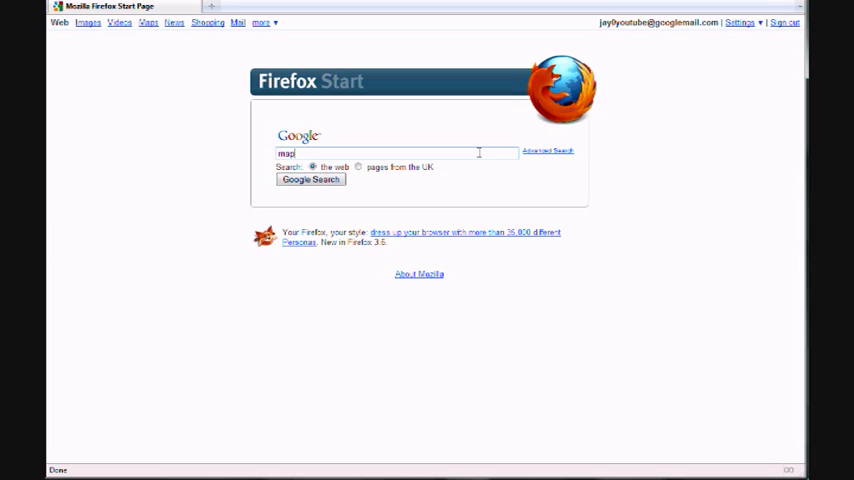
text(lestory)
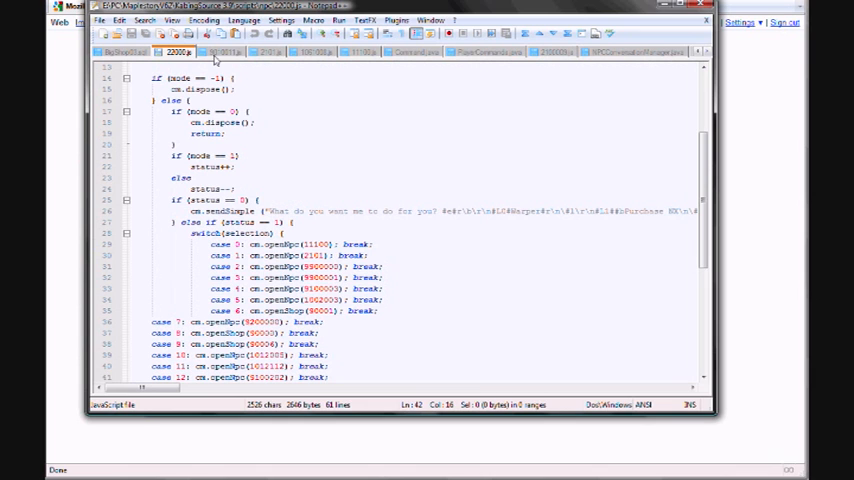
Browse the other open NPC script files in Notepad++, scrolling through their code
click(222, 52)
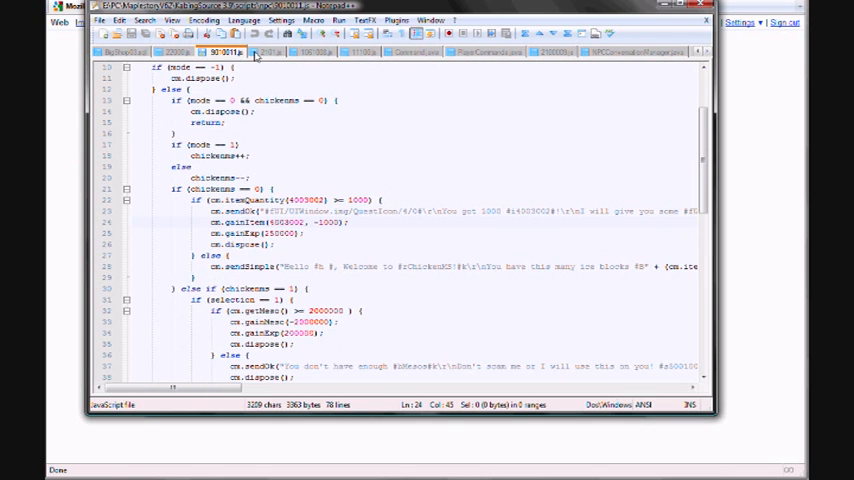
click(270, 52)
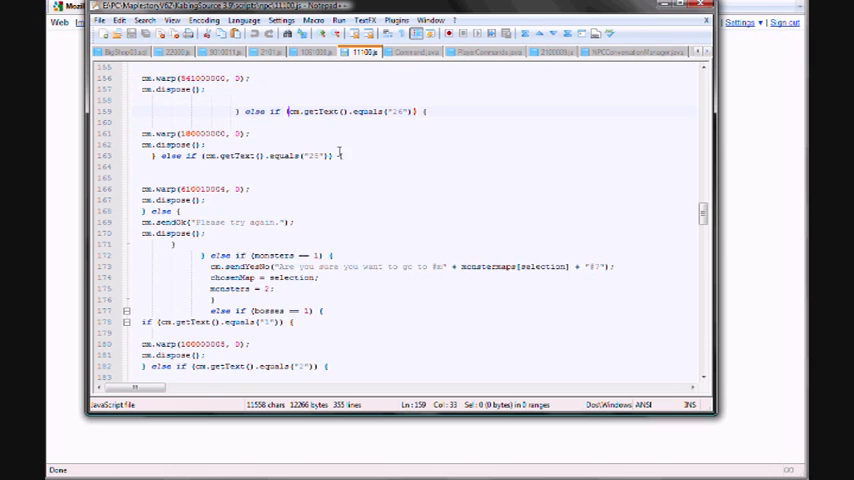
scroll(up, 3)
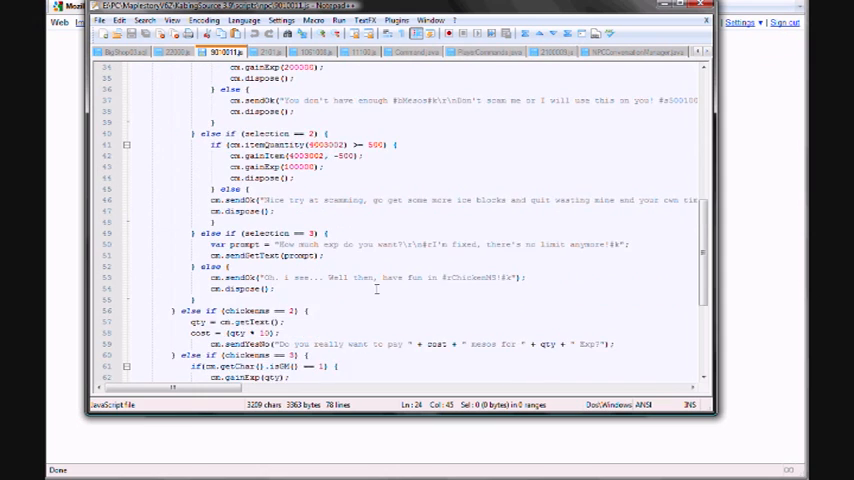
scroll(down, 3)
text(maplestory)
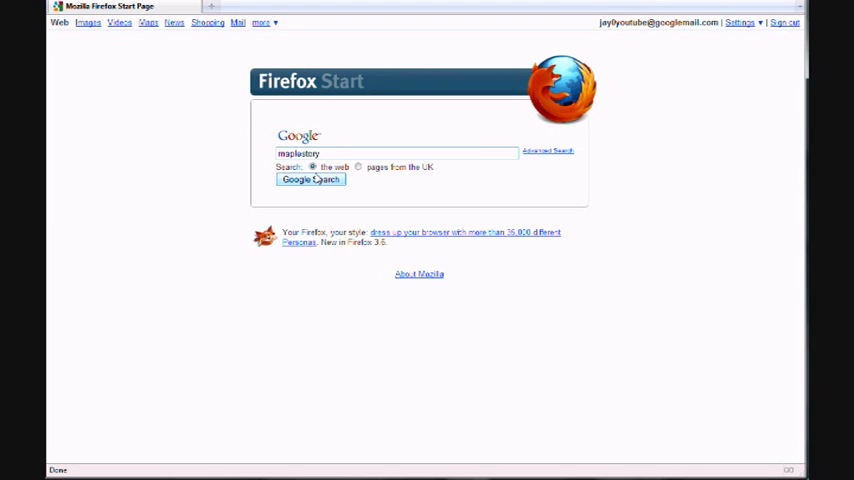
Search Google for maplestory 62 client download
text(62)
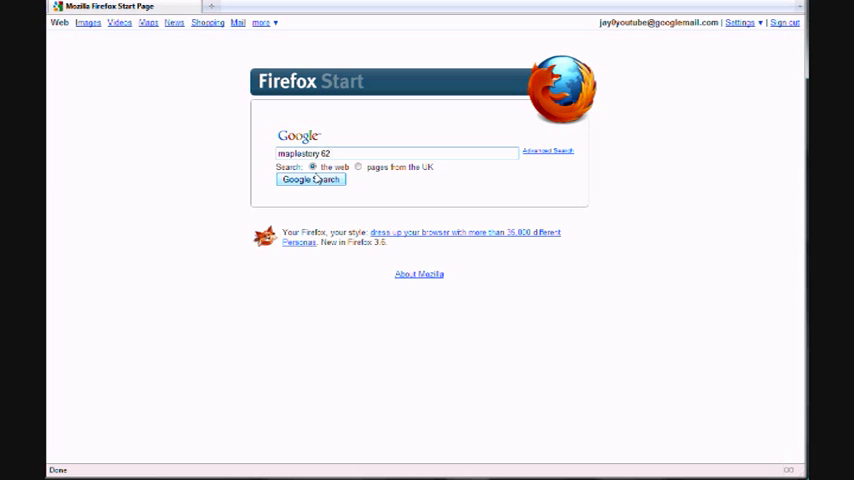
text(client dow)
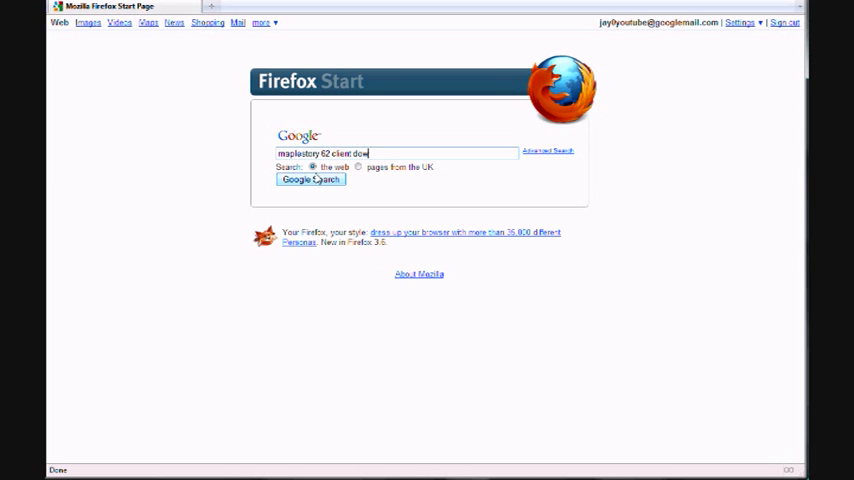
click(310, 180)
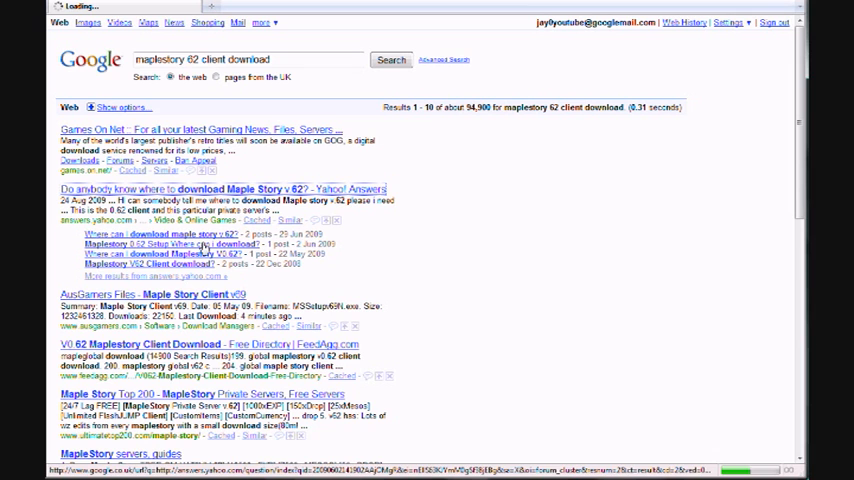
Read the Yahoo Answers question on downloading Maple Story v.62 and follow its best-answer link
click(176, 244)
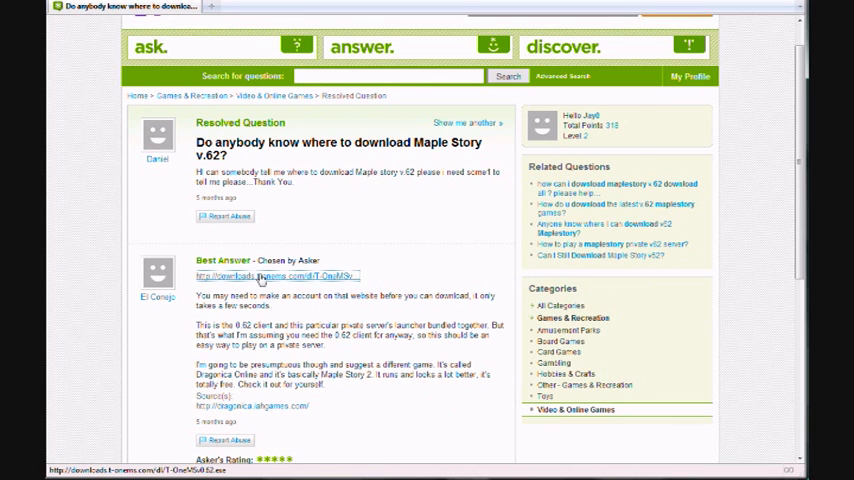
click(258, 276)
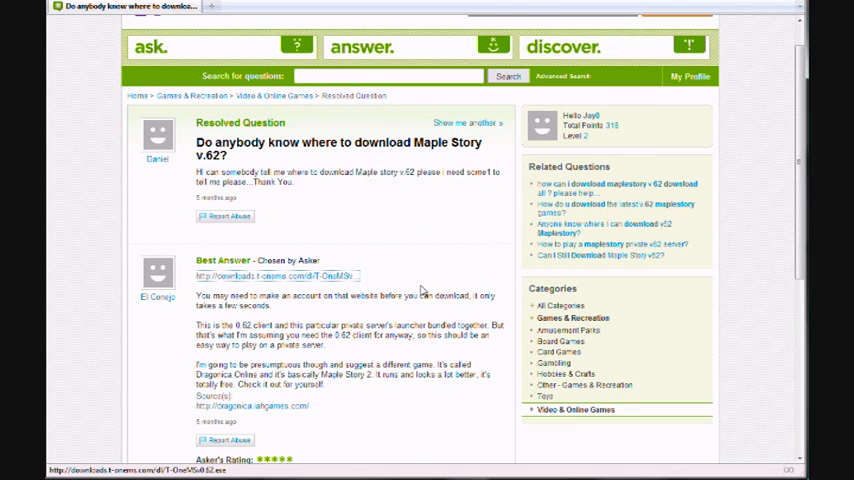
scroll(down, 3)
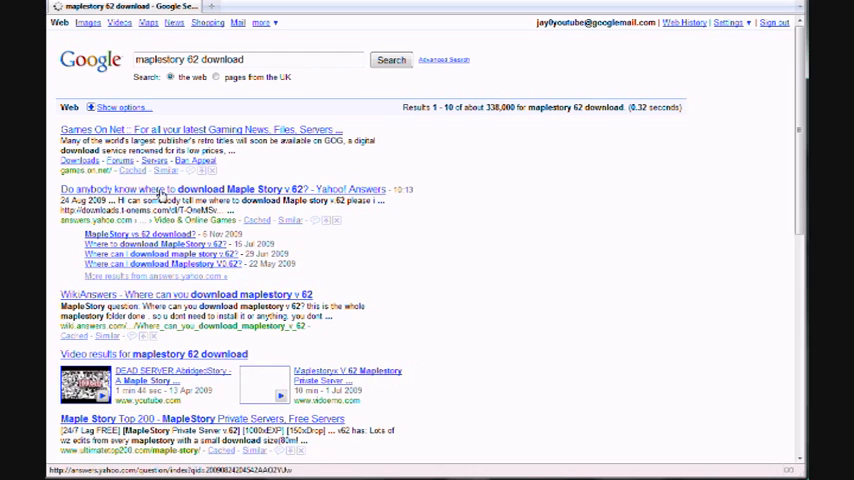
click(186, 292)
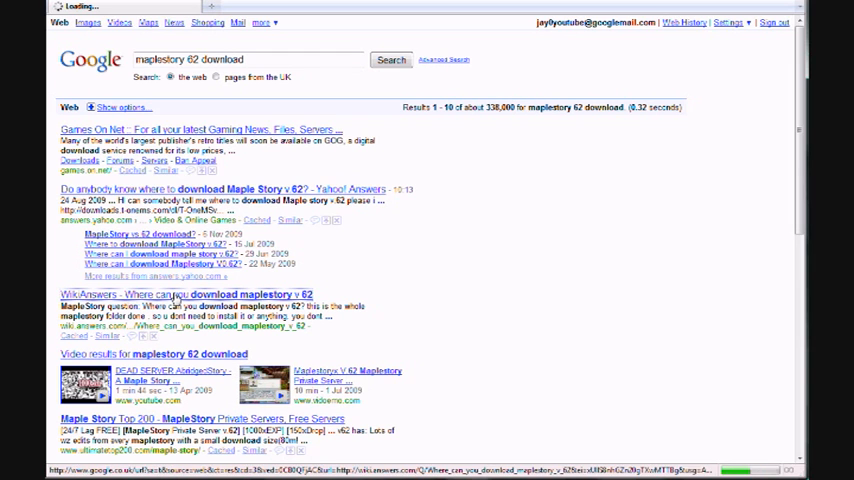
click(184, 292)
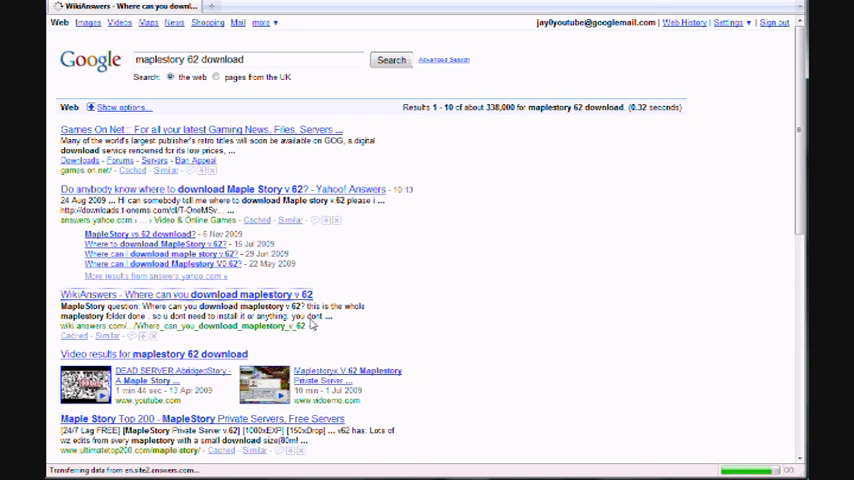
click(186, 292)
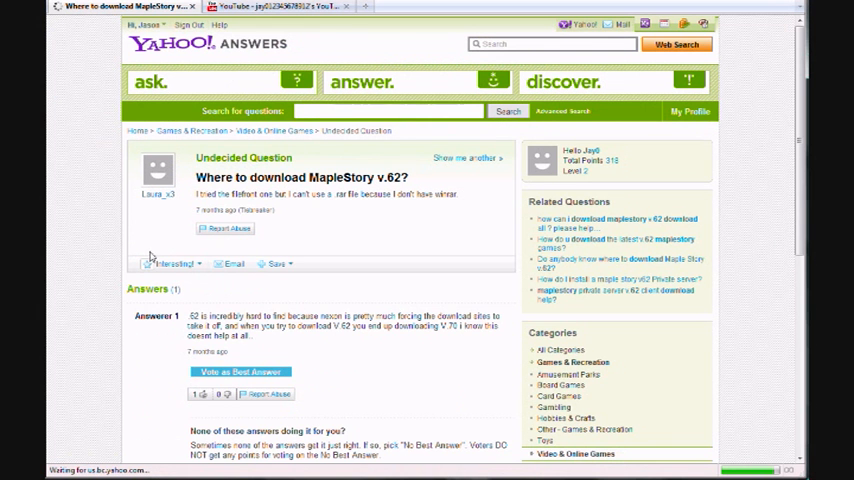
scroll(down, 3)
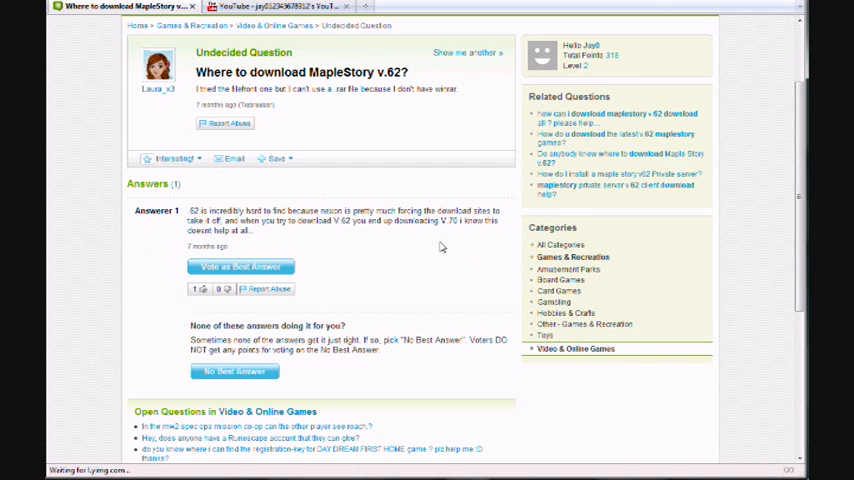
scroll(down, 3)
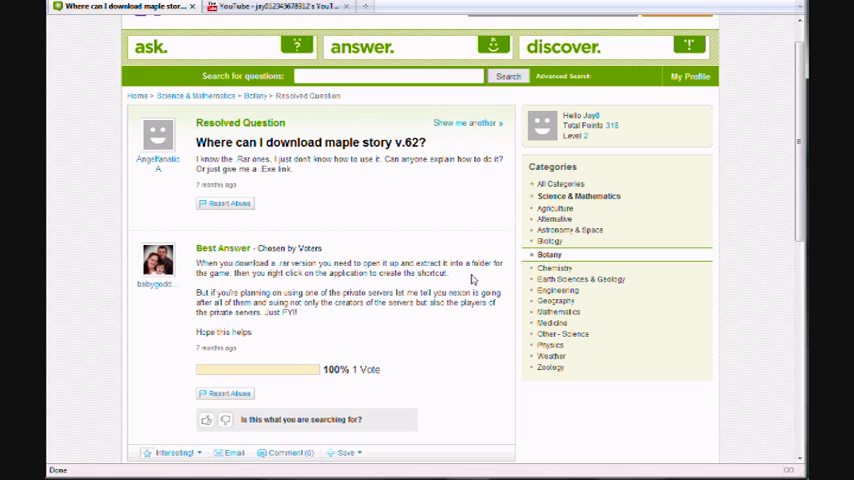
scroll(down, 3)
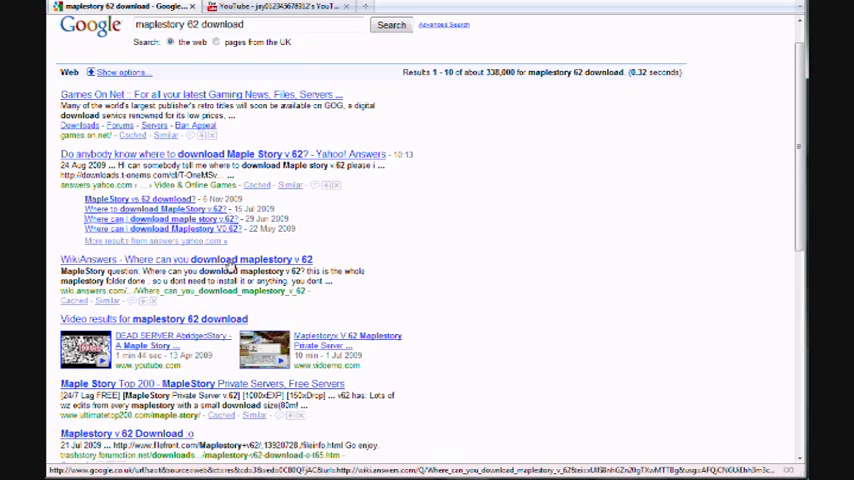
Open the v.62 forum post and the MSSetupv62.exe download directory from the results, then show YouTube
scroll(down, 3)
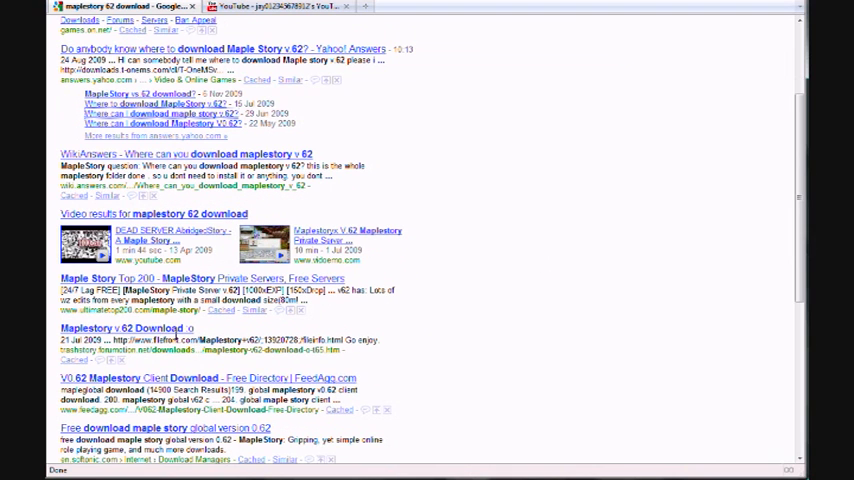
click(126, 328)
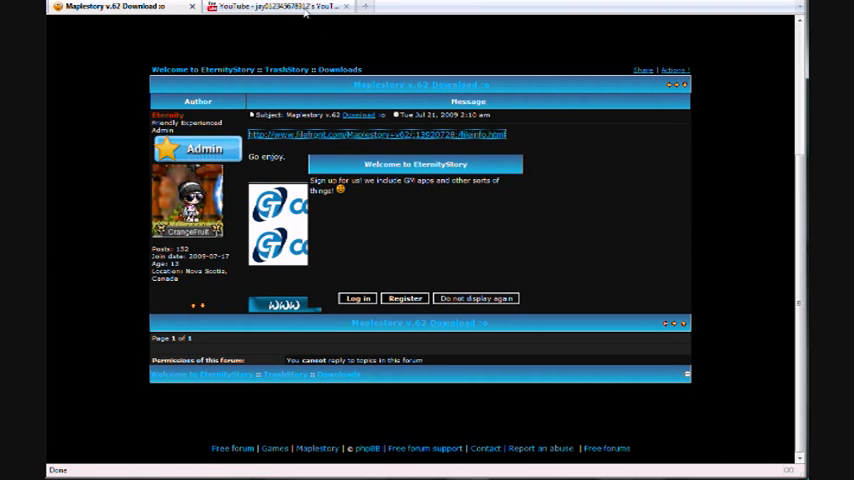
click(110, 8)
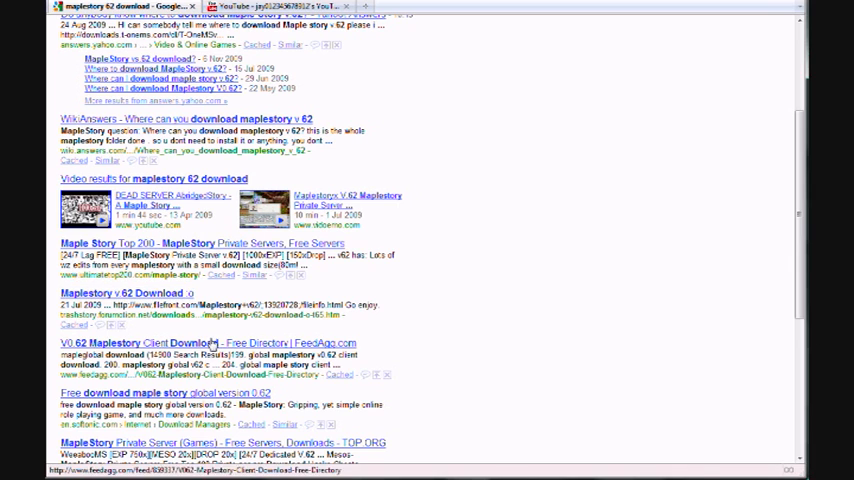
click(144, 344)
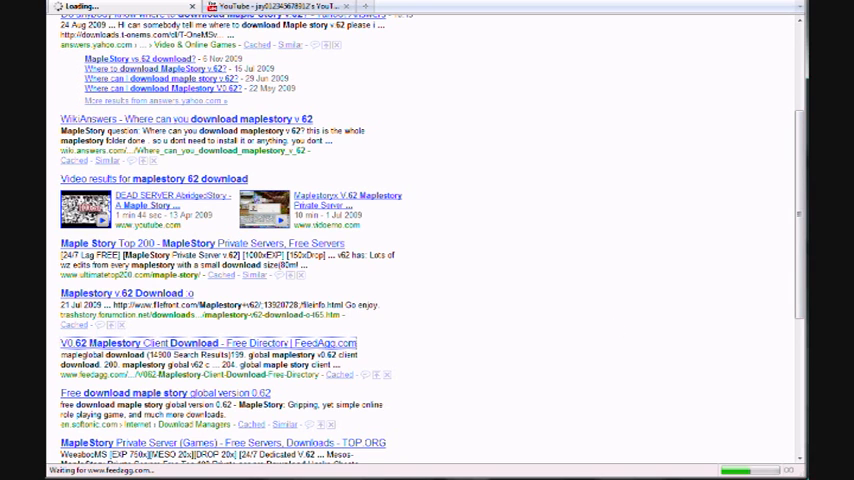
mouse_move(774, 114)
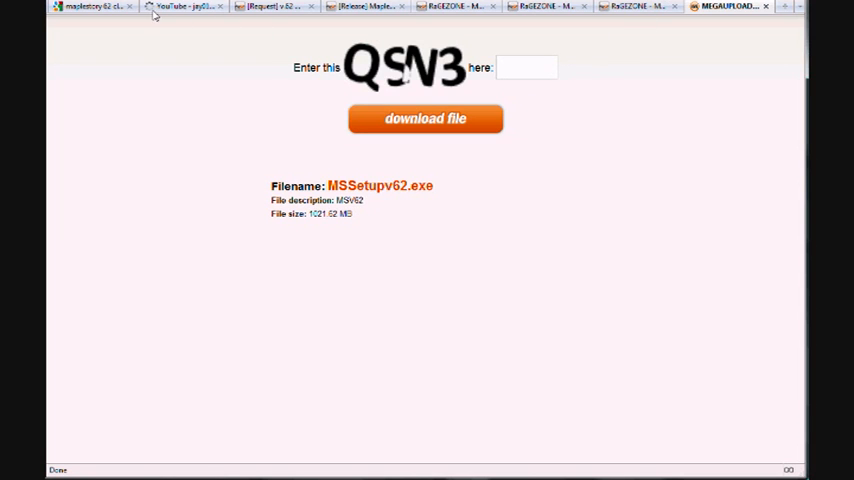
click(90, 8)
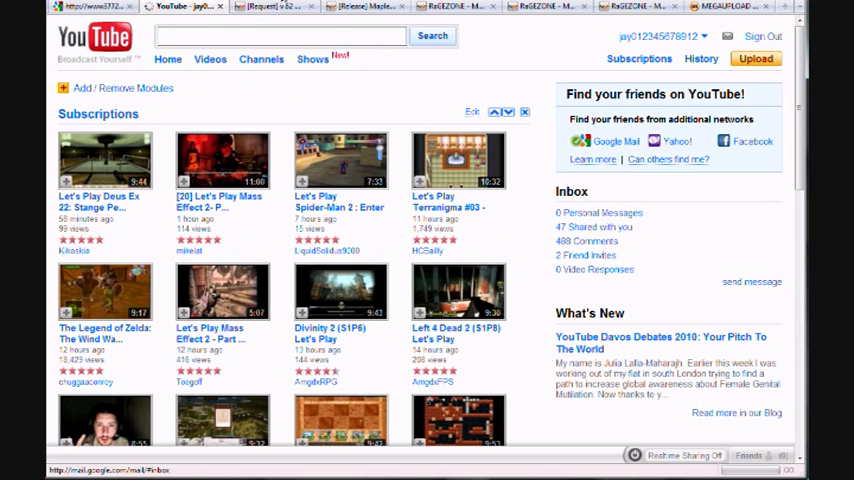
click(90, 8)
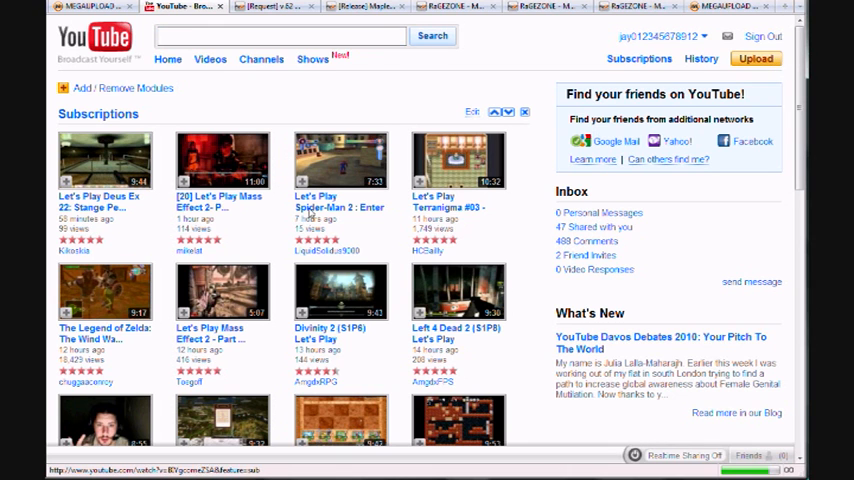
click(756, 58)
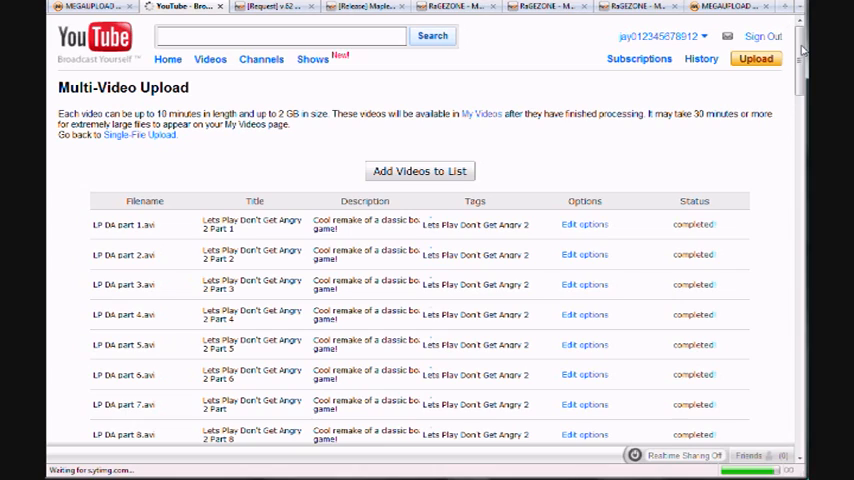
scroll(down, 3)
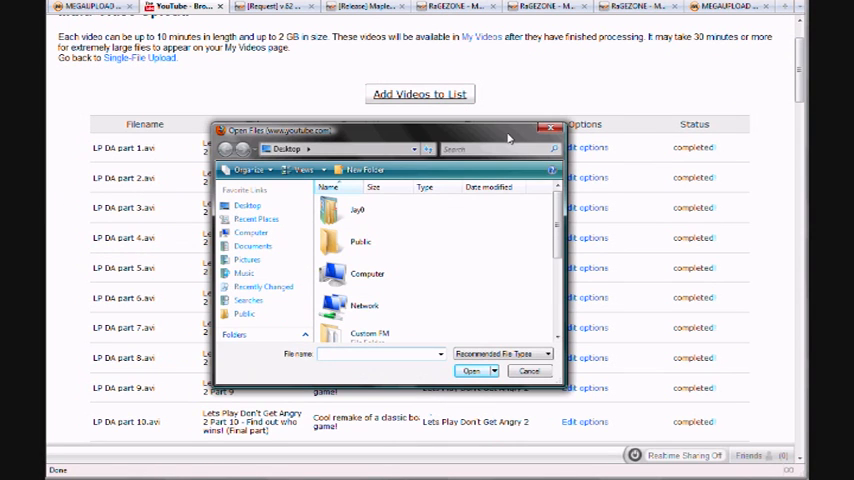
click(530, 372)
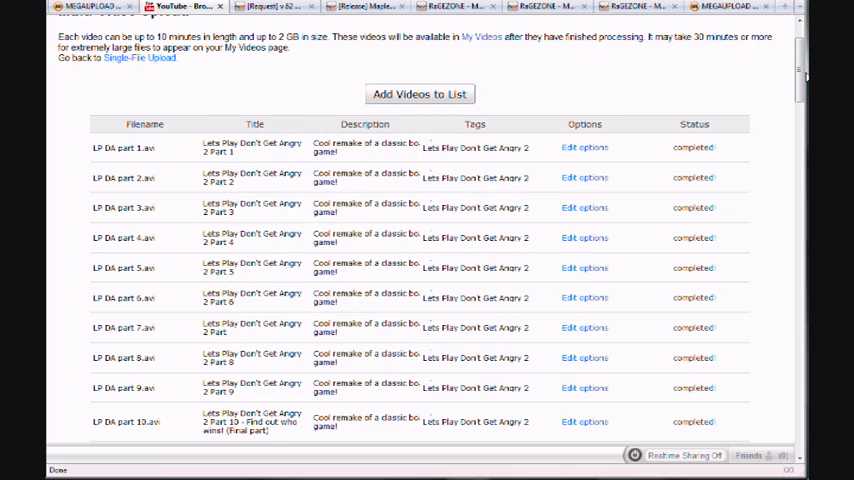
scroll(down, 3)
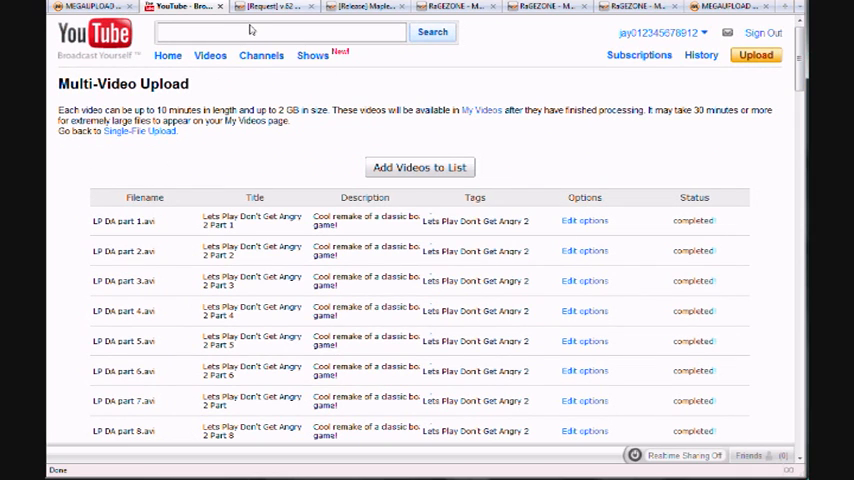
text(http://www37722.megaupload.com/?d=3sw6j9r3)
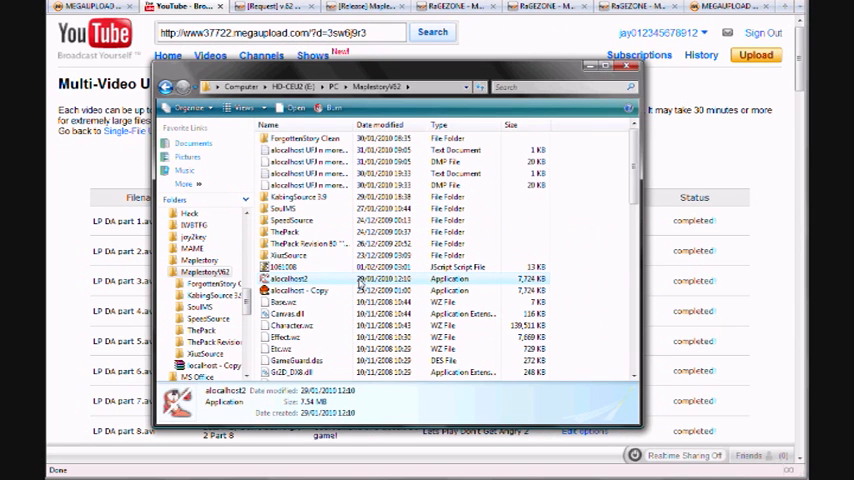
Scroll through the MapleStory v62 folder to show the localhost client among the WZ files
scroll(down, 3)
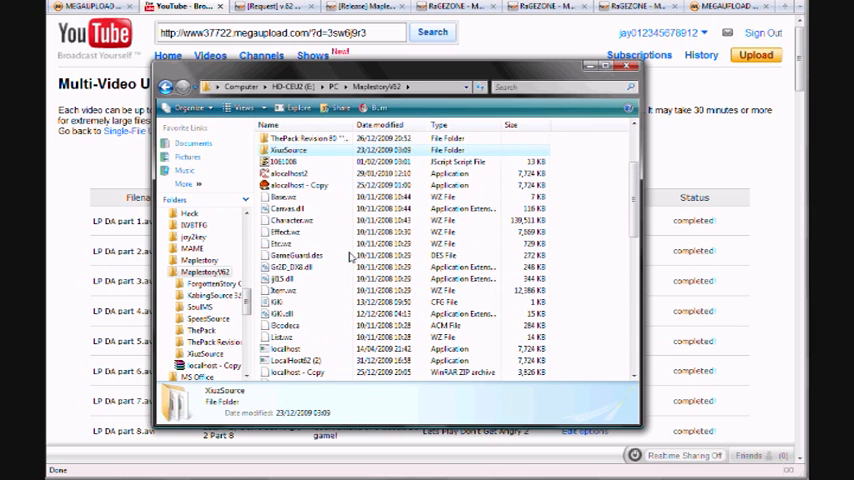
scroll(down, 3)
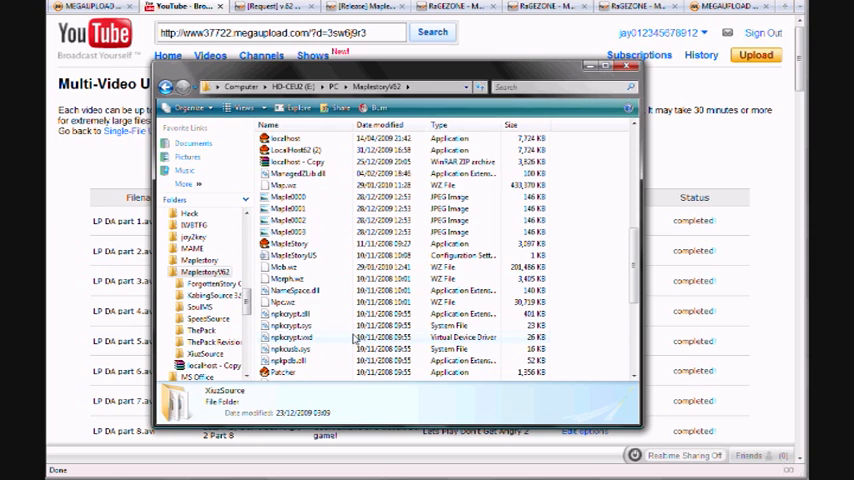
scroll(down, 3)
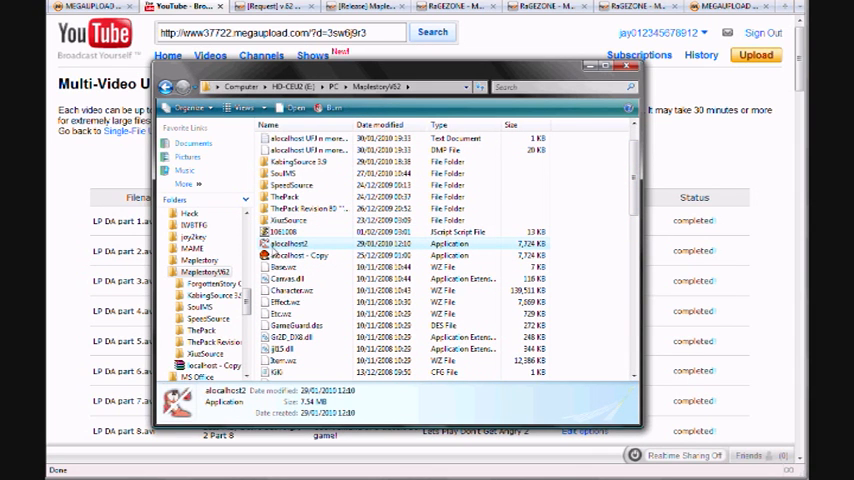
mouse_move(290, 256)
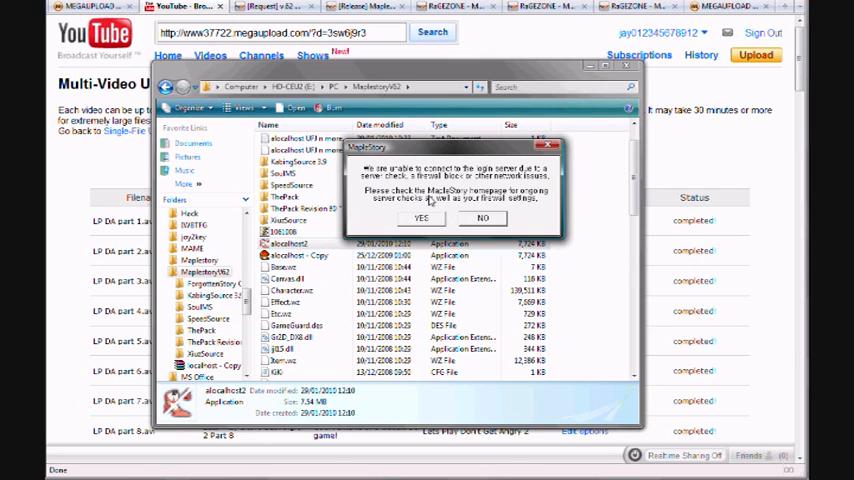
mouse_move(488, 218)
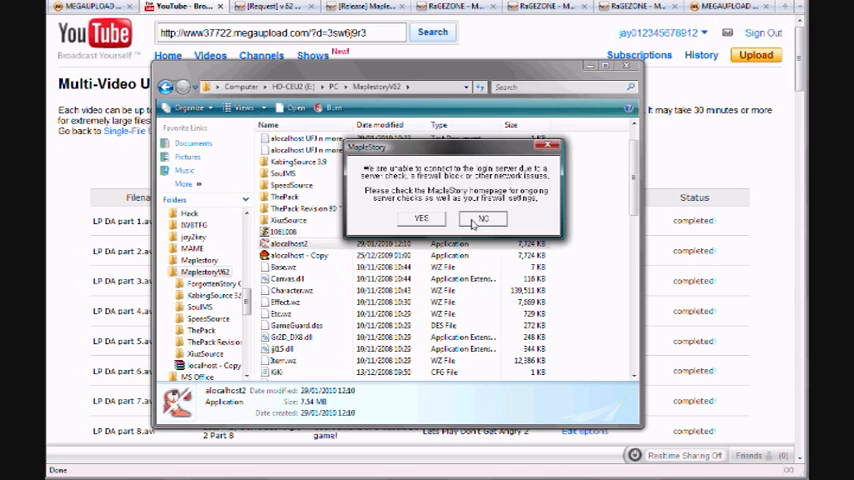
click(484, 218)
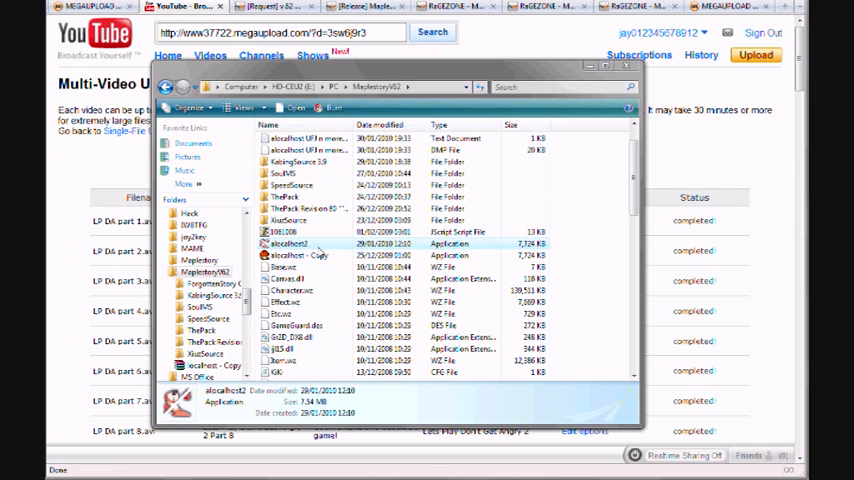
mouse_move(292, 250)
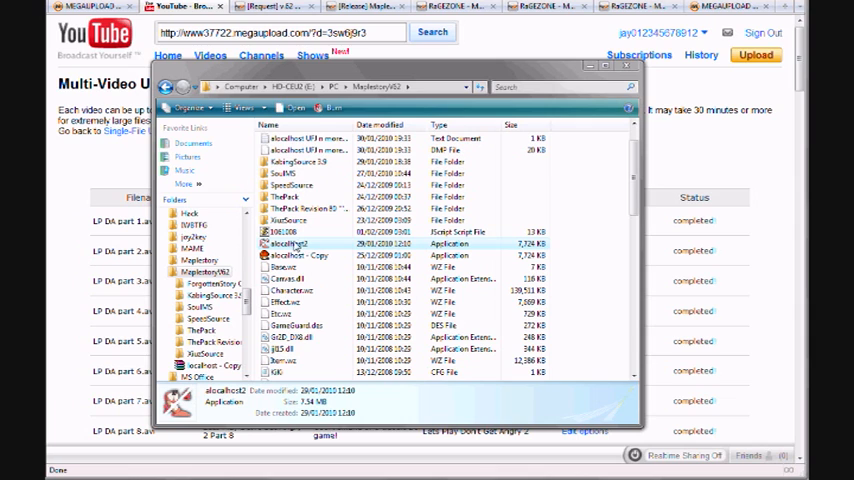
mouse_move(312, 252)
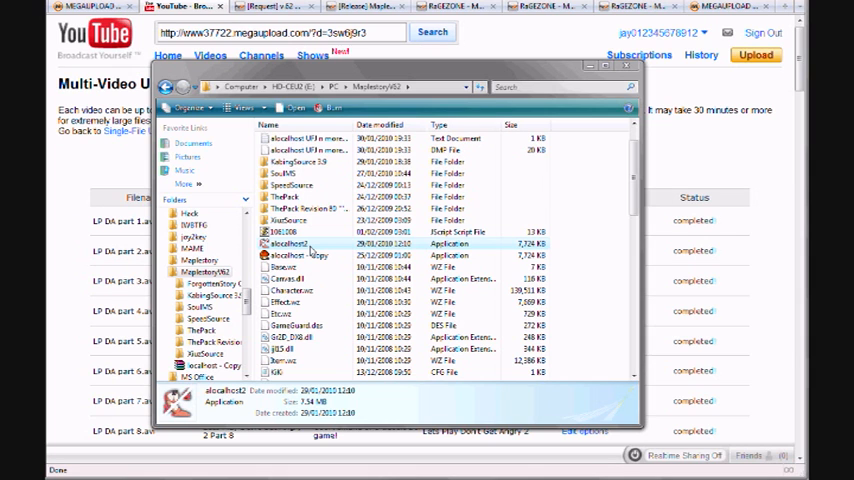
right_click(290, 244)
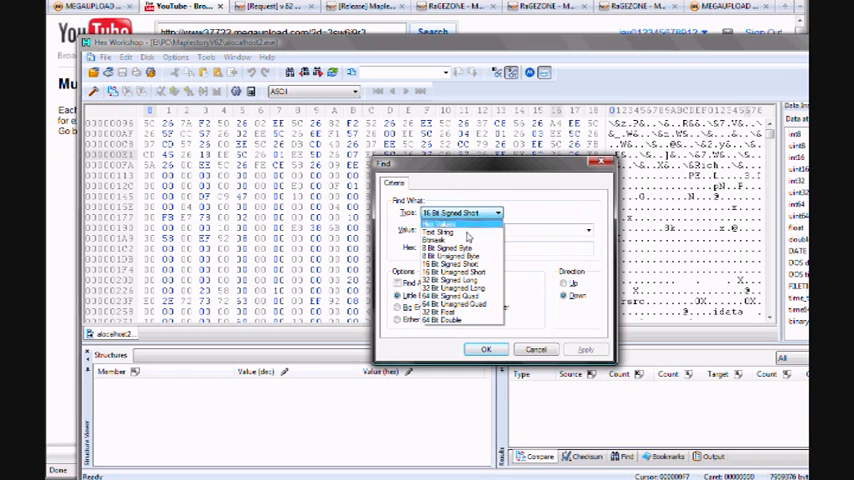
Choose a value type in the hex editor's find-value dialog for the localhost client
click(484, 348)
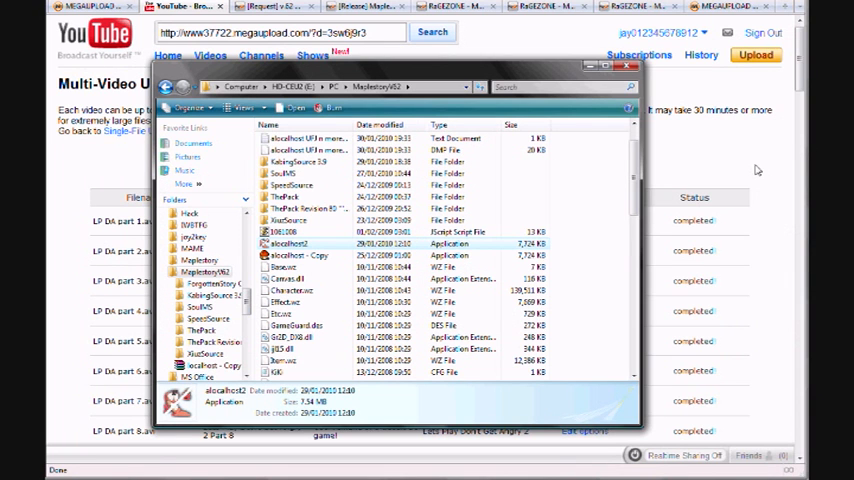
Scroll the MapleStory v62 folder and expand the EatingSource 3.9 folder in the tree
scroll(down, 3)
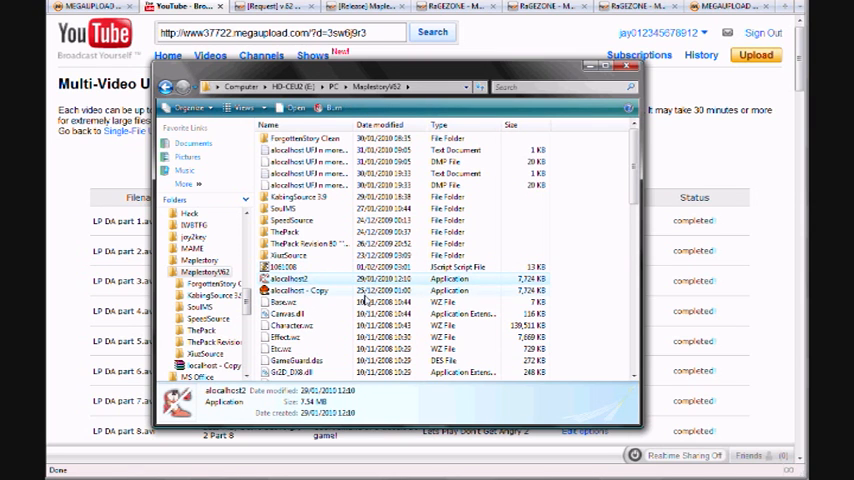
scroll(down, 3)
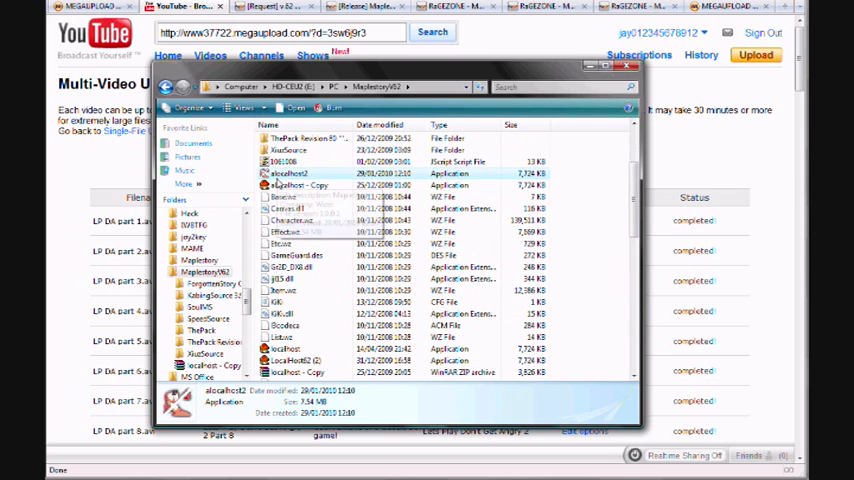
mouse_move(290, 174)
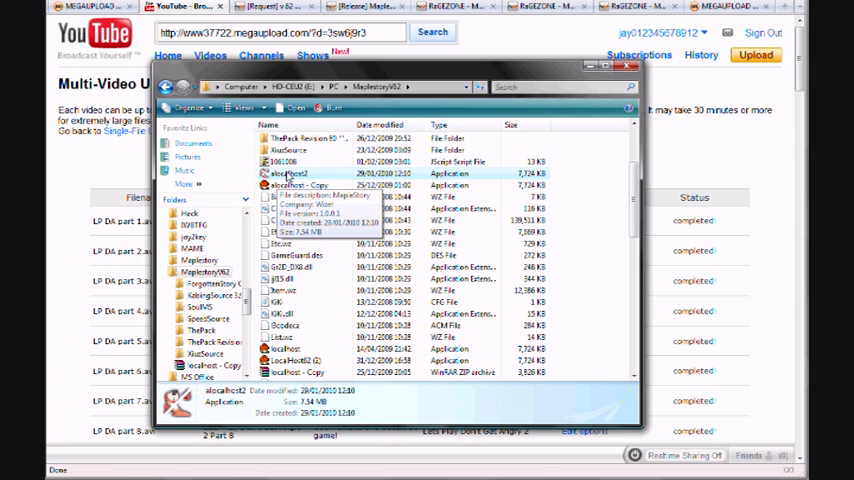
mouse_move(332, 178)
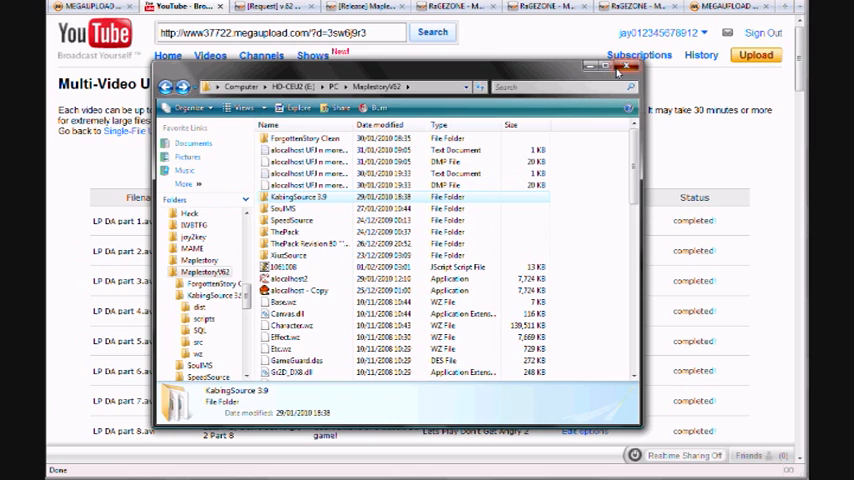
click(630, 68)
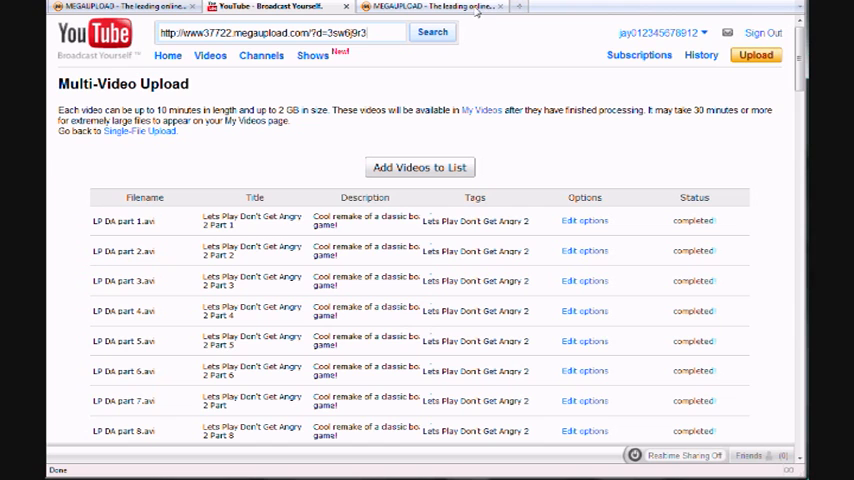
click(430, 8)
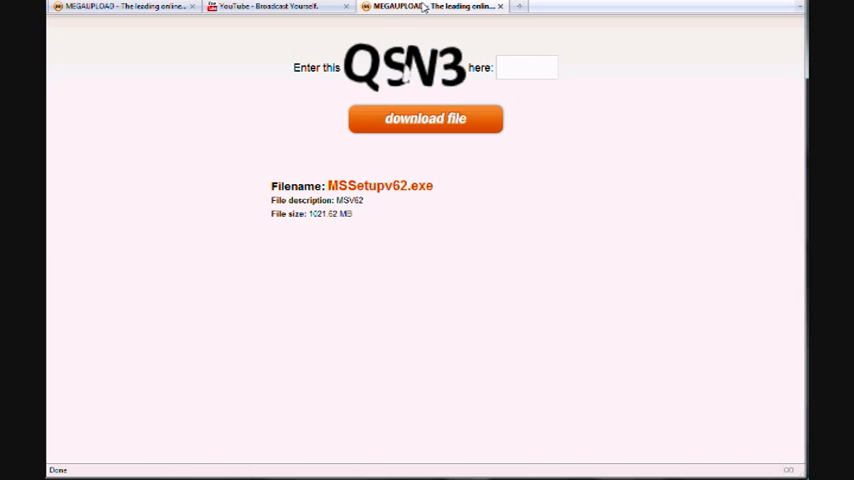
click(276, 8)
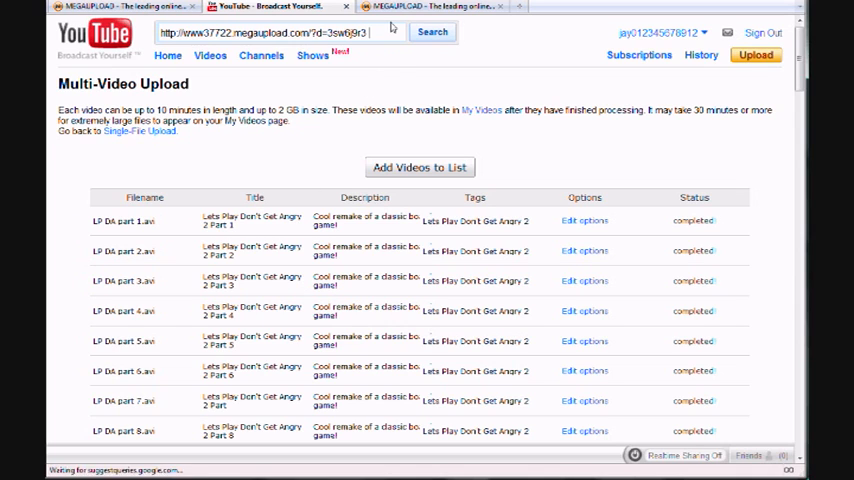
text(ay0)
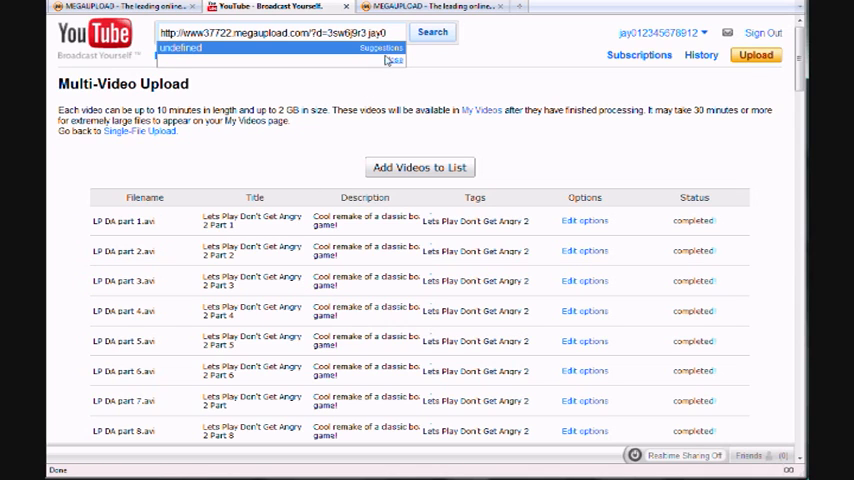
click(660, 32)
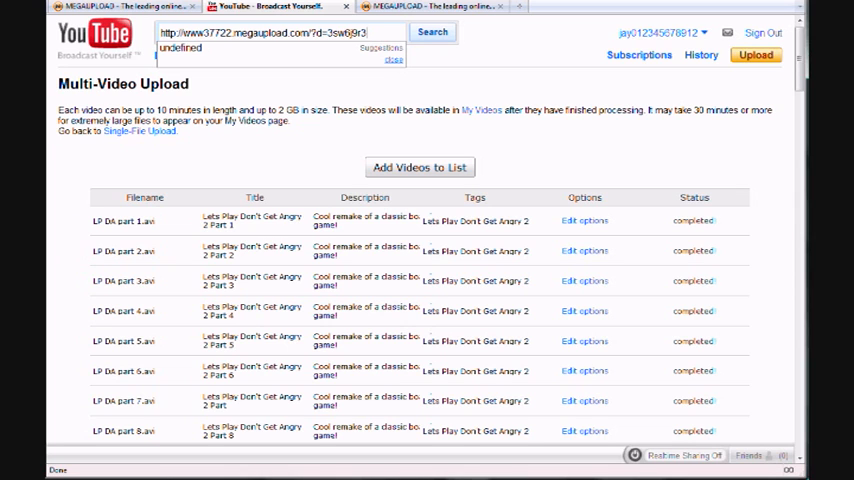
Launch MySQL Query Browser from the Start menu and view the server's characters table, selecting one record
click(52, 472)
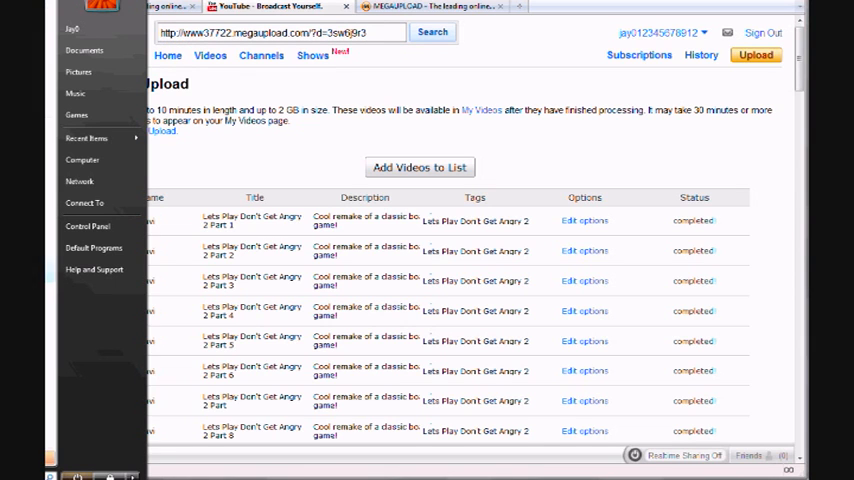
click(420, 168)
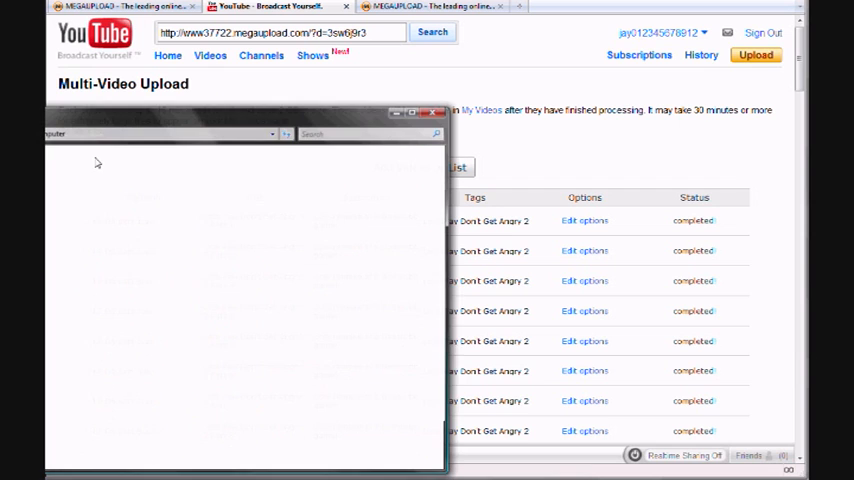
click(440, 112)
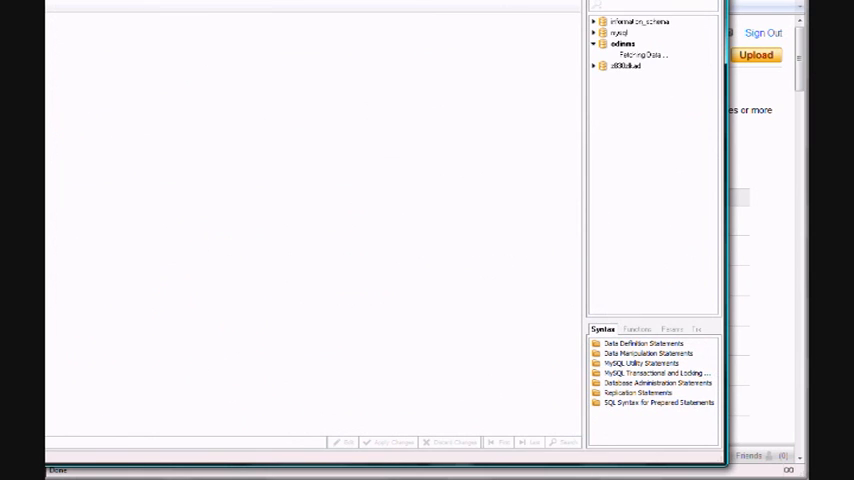
click(592, 44)
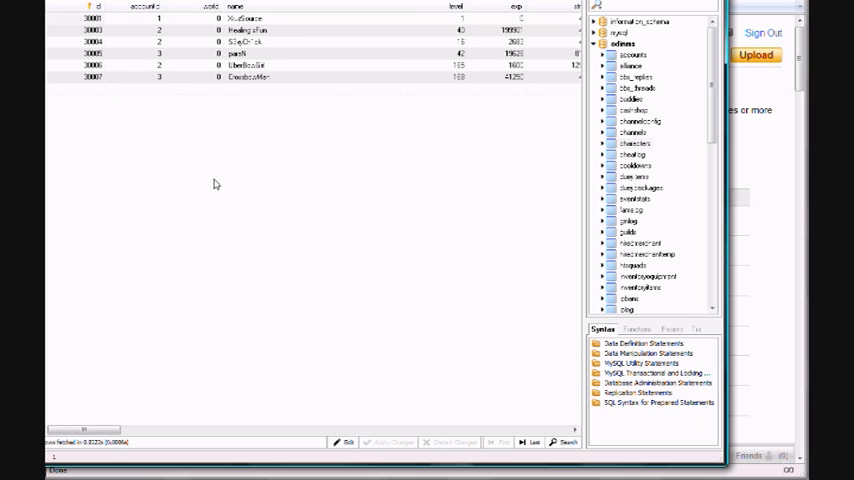
mouse_move(324, 160)
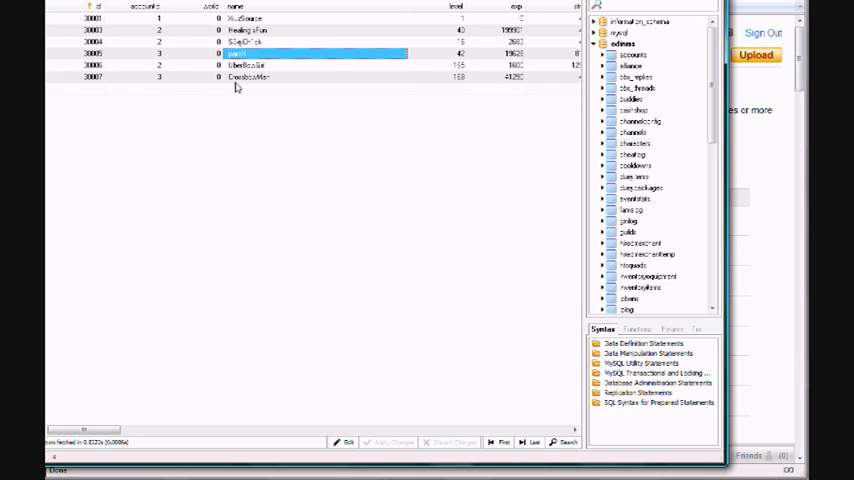
click(248, 76)
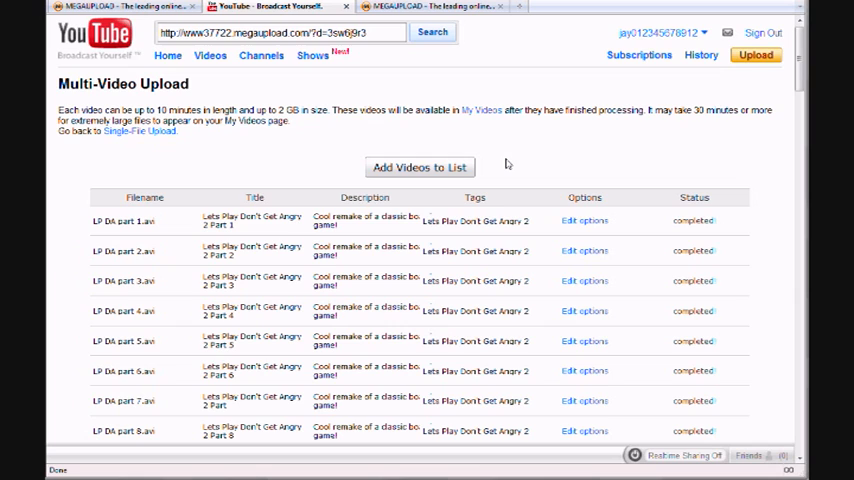
mouse_move(506, 164)
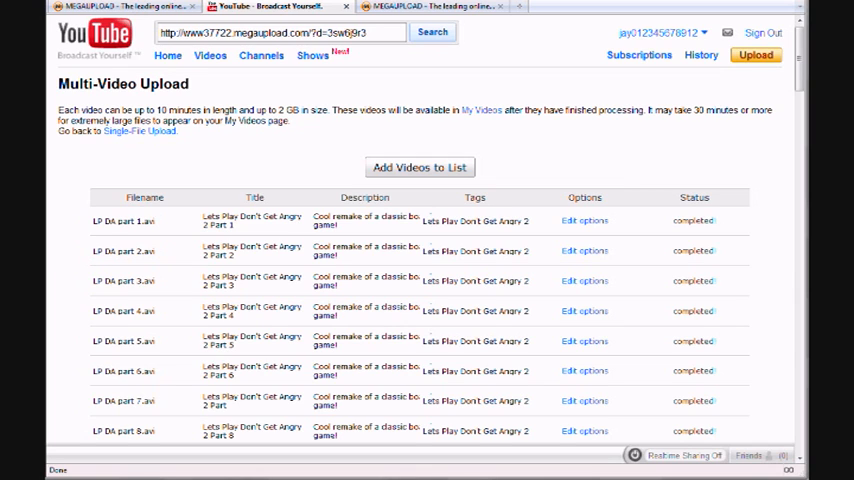